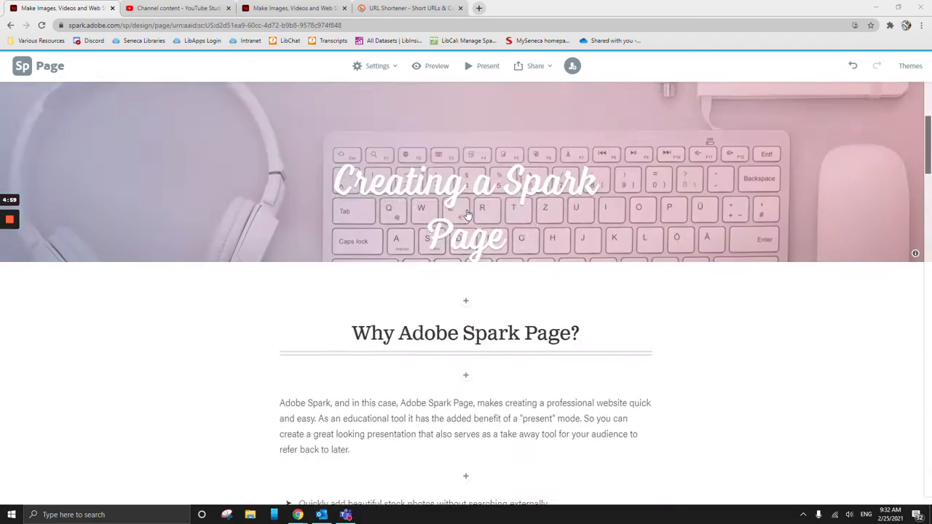
Preview the finished page from title to footer as visitors see it, then return to editing
{"action": "scroll", "scroll_direction": "down", "scroll_amount": 3}
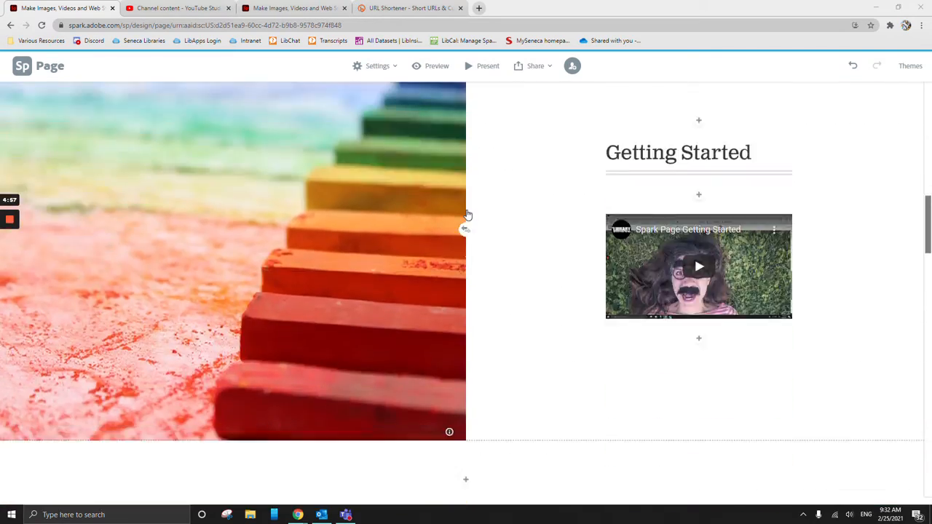
{"action": "scroll", "scroll_direction": "down", "scroll_amount": 3}
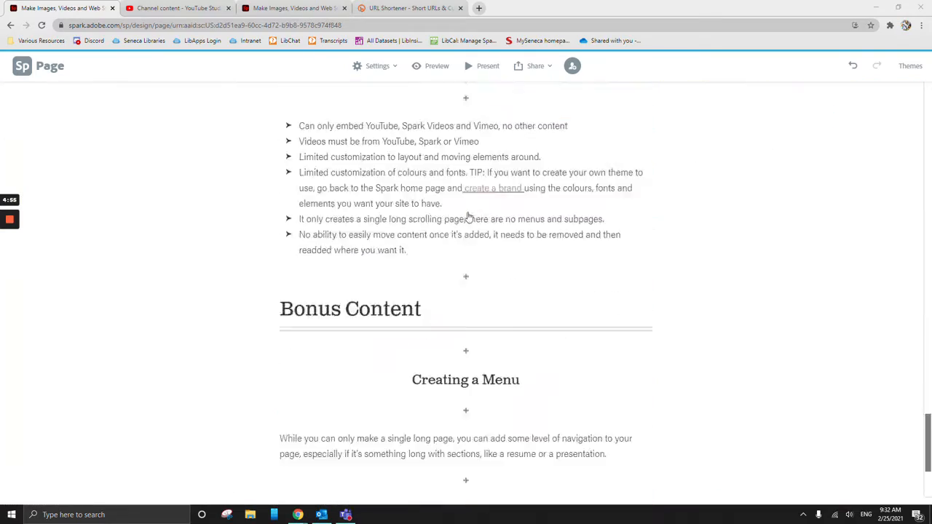
{"action": "scroll", "scroll_direction": "down", "scroll_amount": 3}
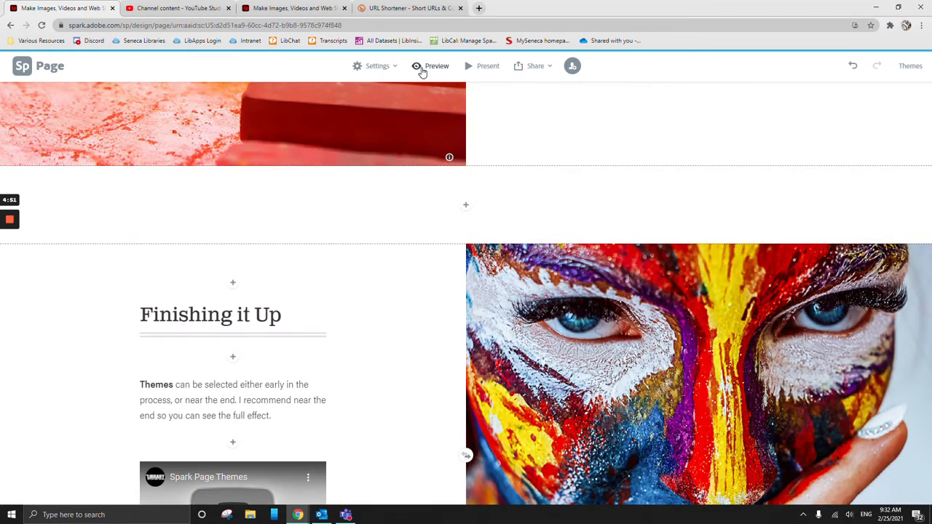
{"action": "left_click", "coordinate": [436, 66]}
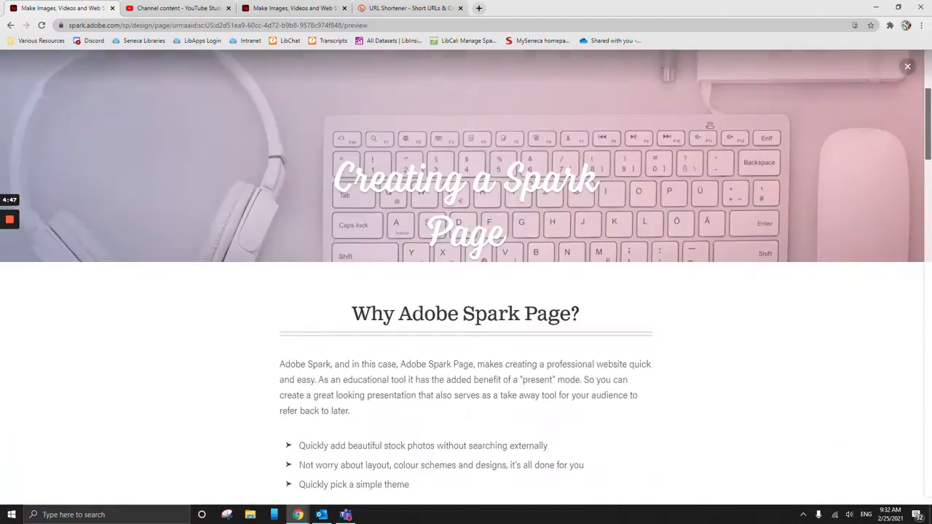
{"action": "scroll", "scroll_direction": "down", "scroll_amount": 3}
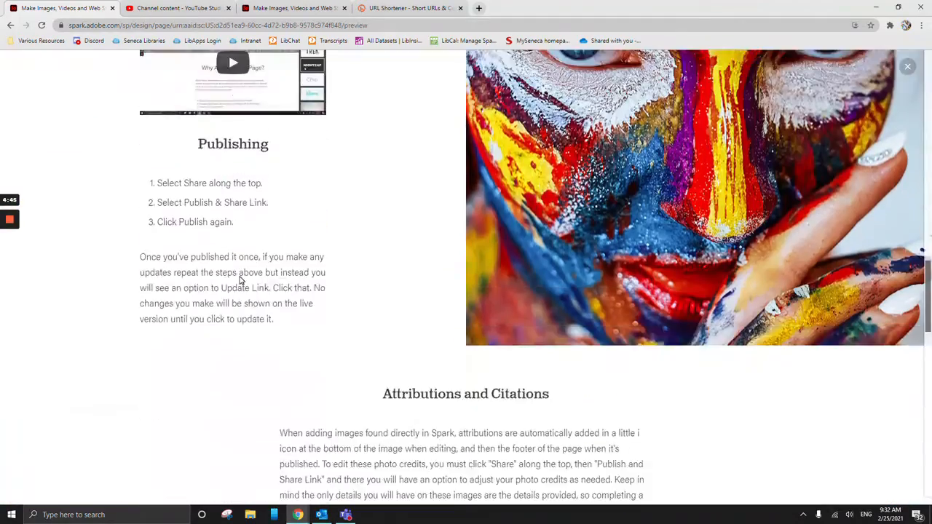
{"action": "scroll", "scroll_direction": "down", "scroll_amount": 3}
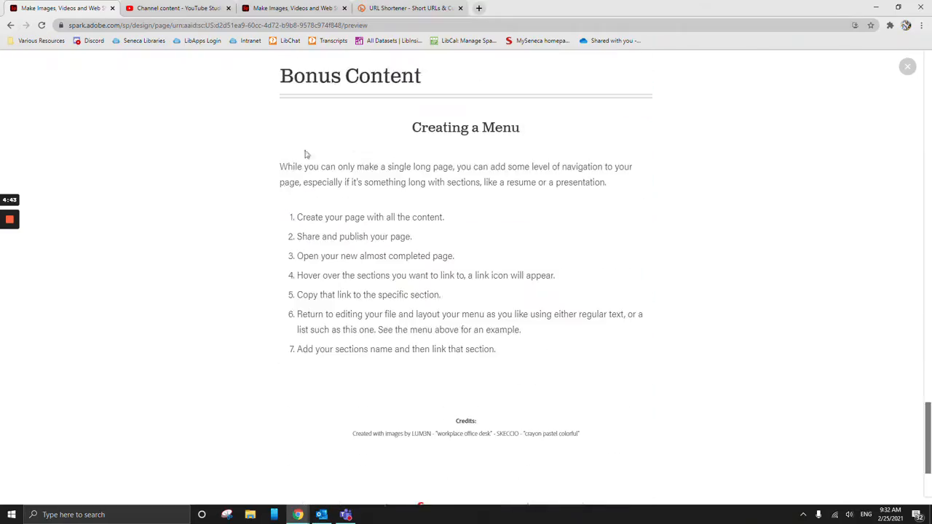
{"action": "scroll", "scroll_direction": "down", "scroll_amount": 3}
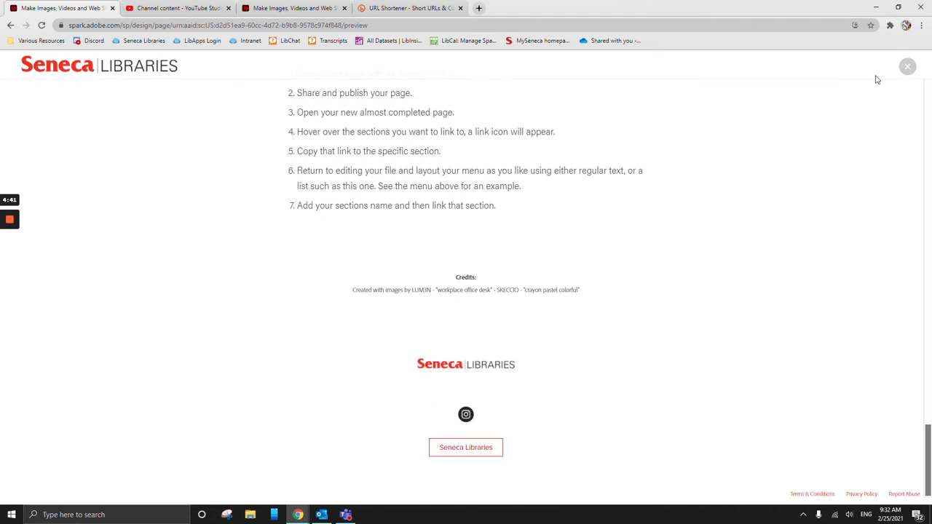
{"action": "left_click", "coordinate": [908, 66]}
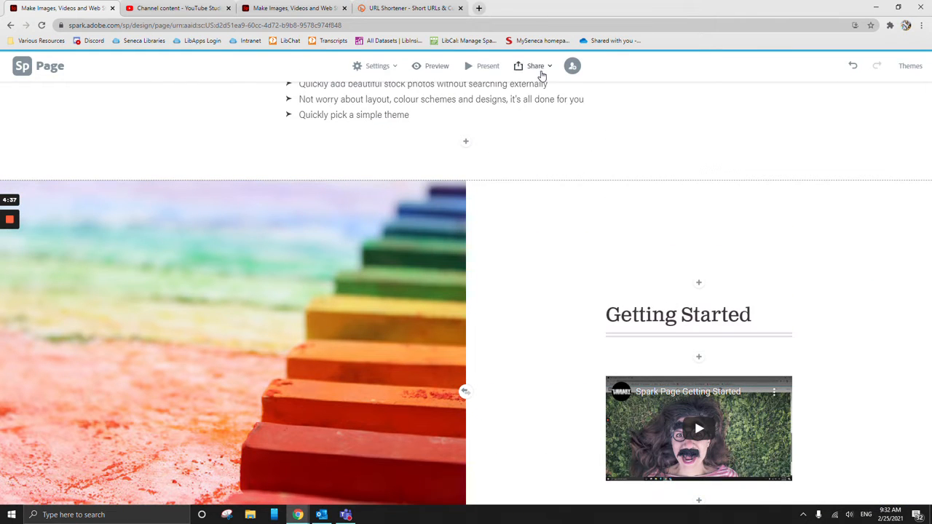
Bring up the Publish and share panel with the page's shareable link
{"action": "left_click", "coordinate": [535, 65]}
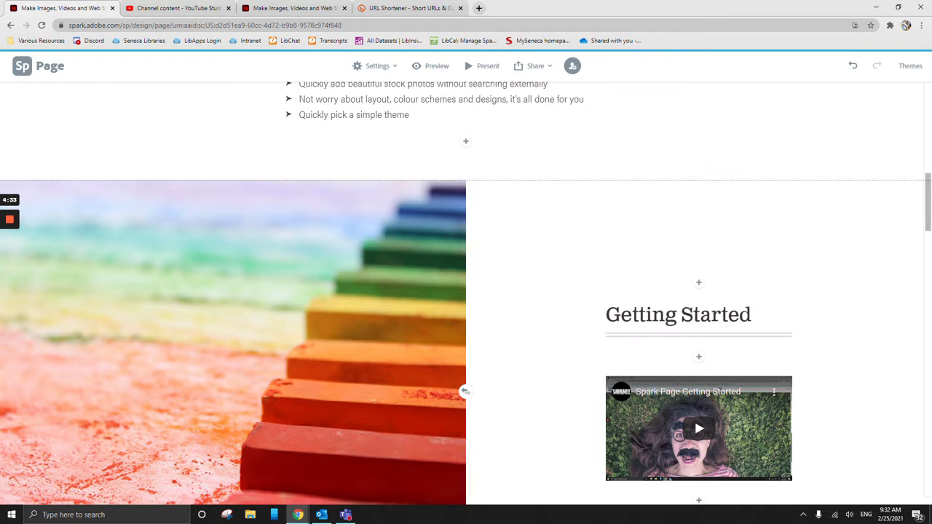
{"action": "left_click", "coordinate": [535, 66]}
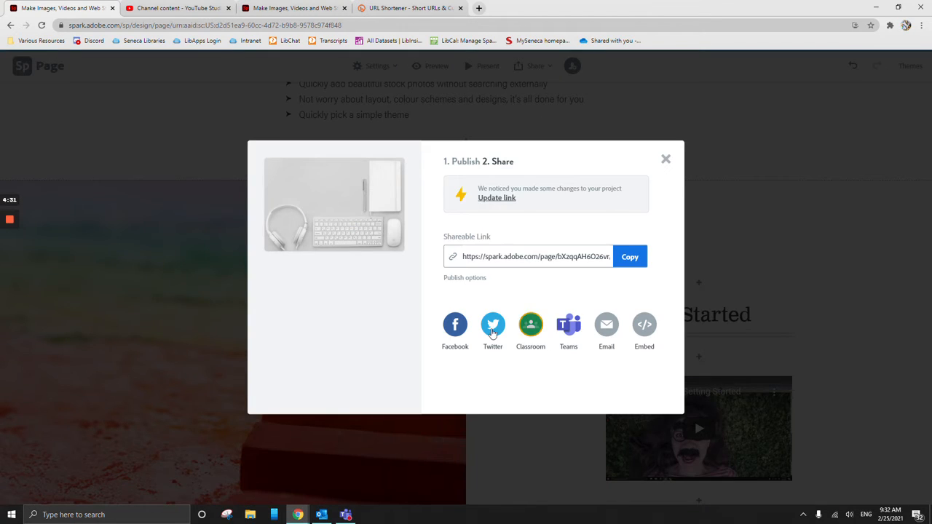
Set the publish details to category Education with author name off, then return to the link
{"action": "left_click", "coordinate": [497, 197]}
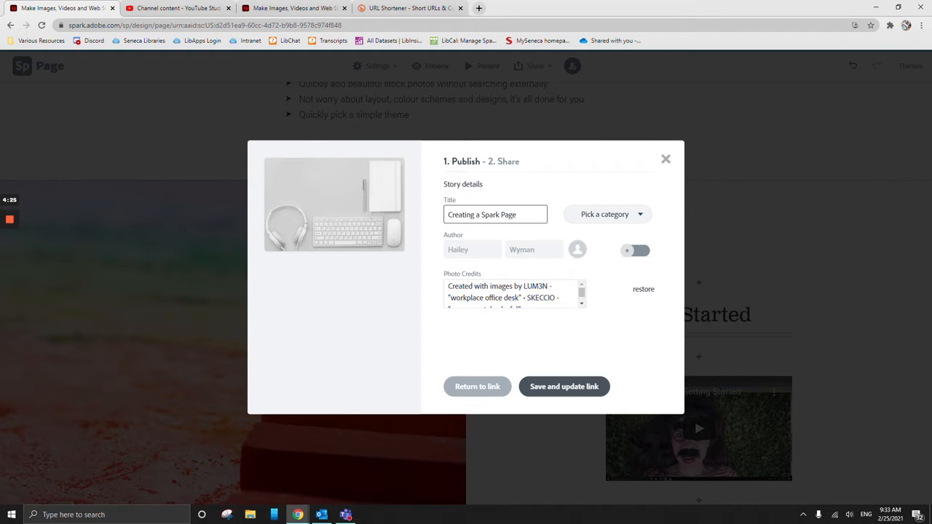
{"action": "left_click", "coordinate": [607, 214]}
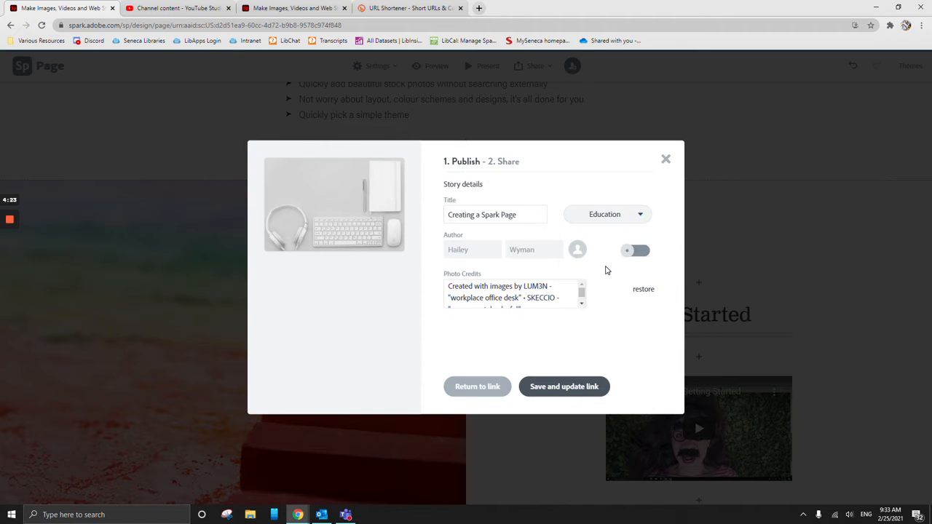
{"action": "left_click", "coordinate": [636, 250]}
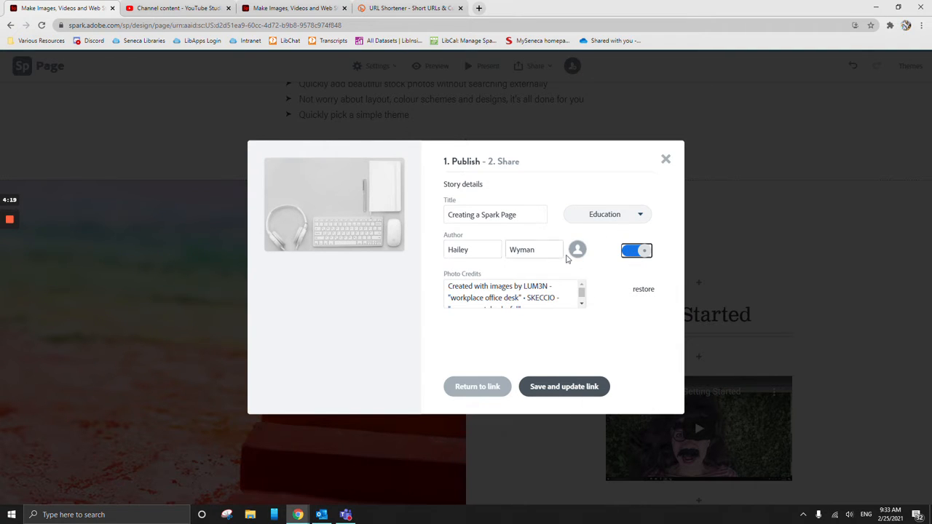
{"action": "left_click", "coordinate": [636, 251]}
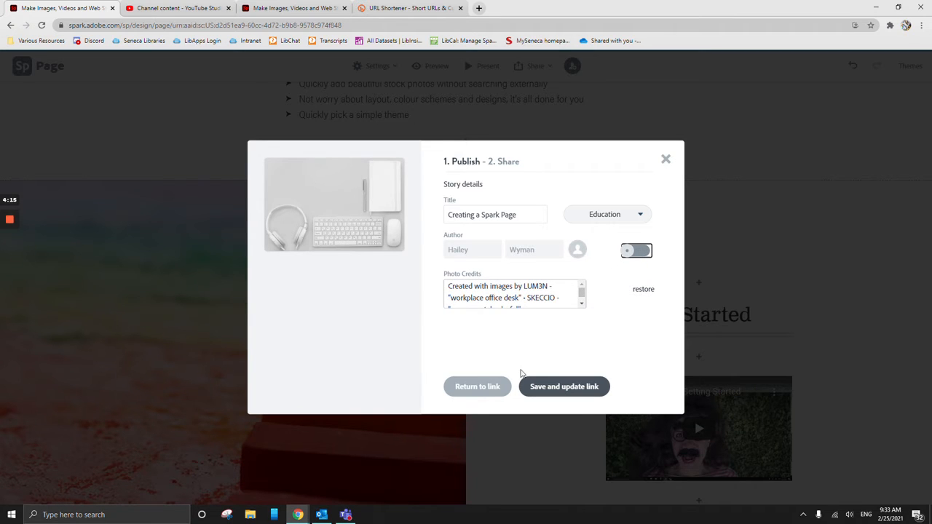
{"action": "left_click", "coordinate": [563, 386]}
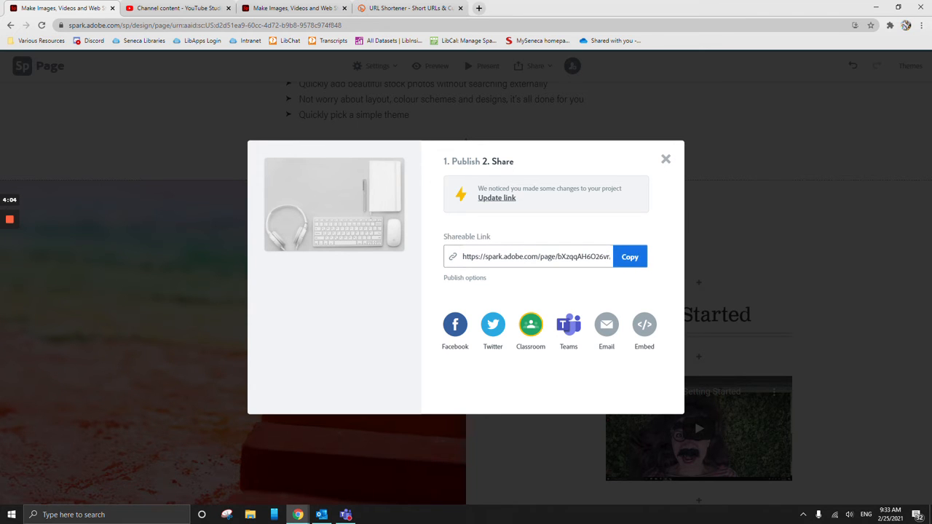
Copy the page's shareable link and move to the bitly shortener tab
{"action": "left_click", "coordinate": [408, 8]}
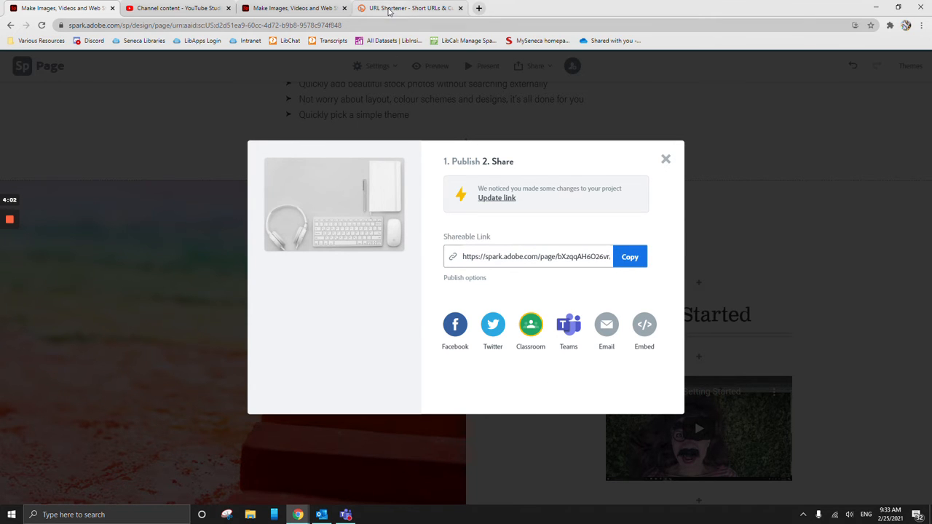
{"action": "left_click", "coordinate": [408, 8]}
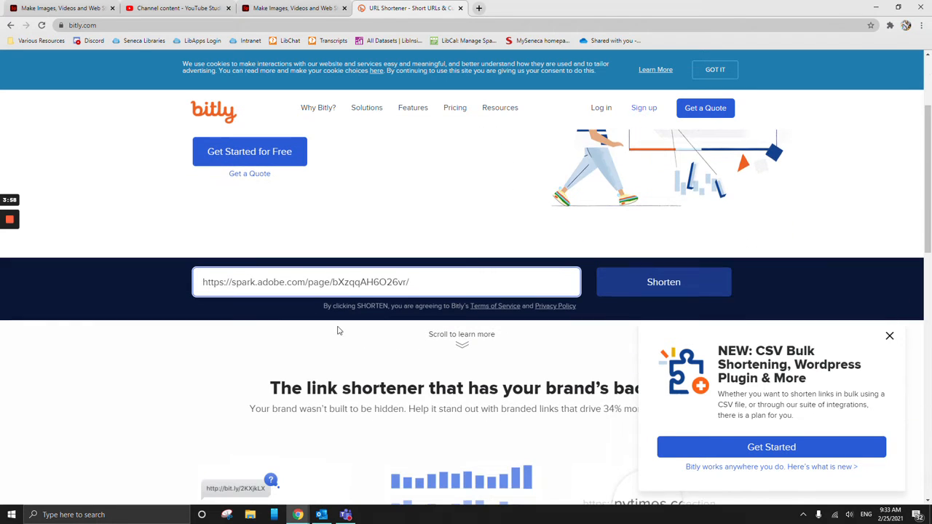
Shorten the pasted Spark page link on bitly
{"action": "left_click", "coordinate": [662, 282]}
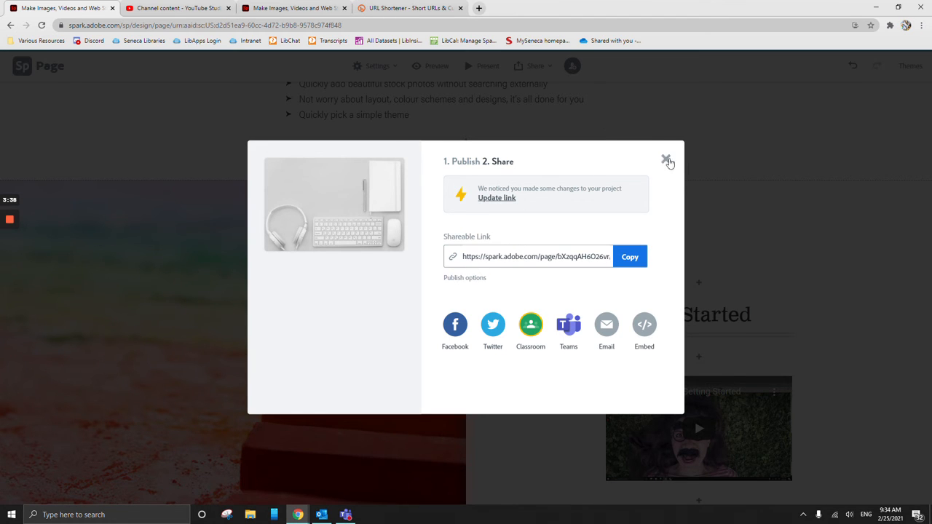
Update the published link with recent edits, close the panel, and reopen Share
{"action": "left_click", "coordinate": [497, 198]}
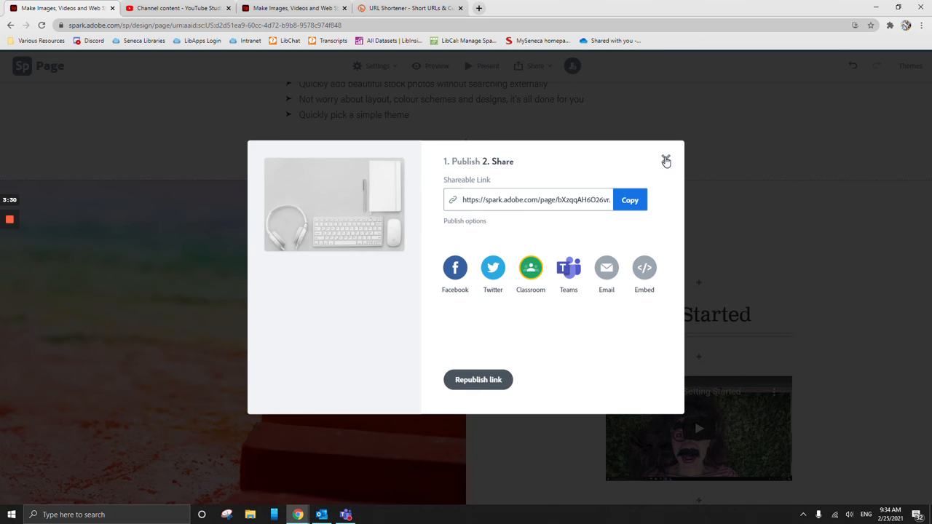
{"action": "left_click", "coordinate": [666, 160]}
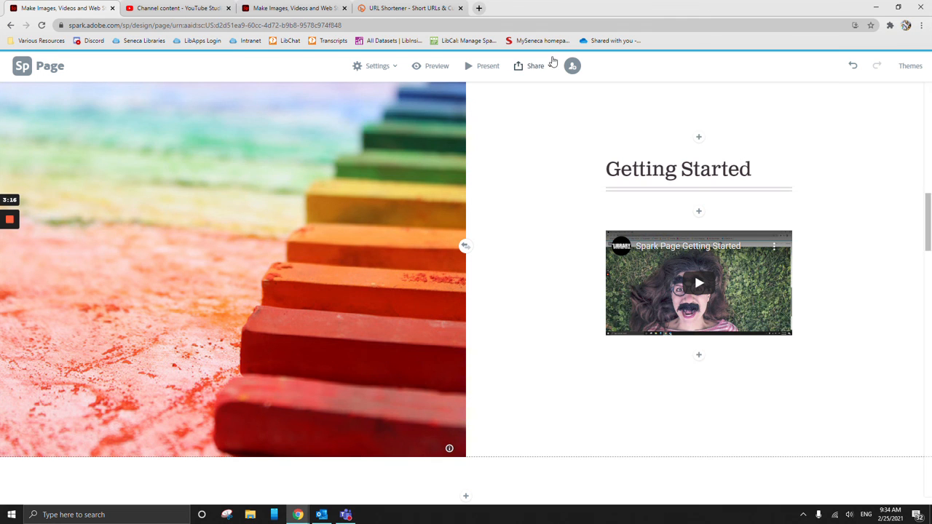
{"action": "left_click", "coordinate": [535, 66]}
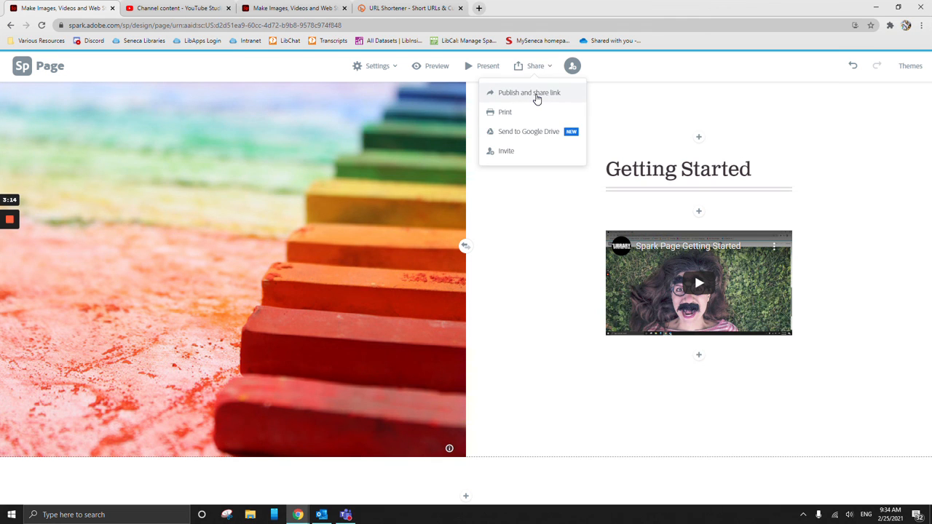